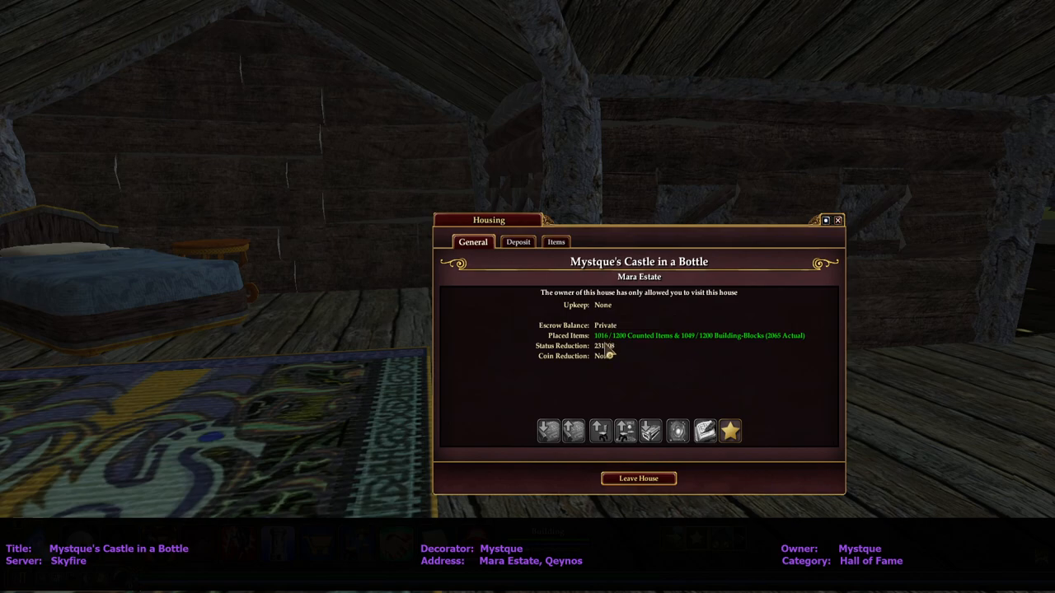
pyautogui.moveTo(692, 348)
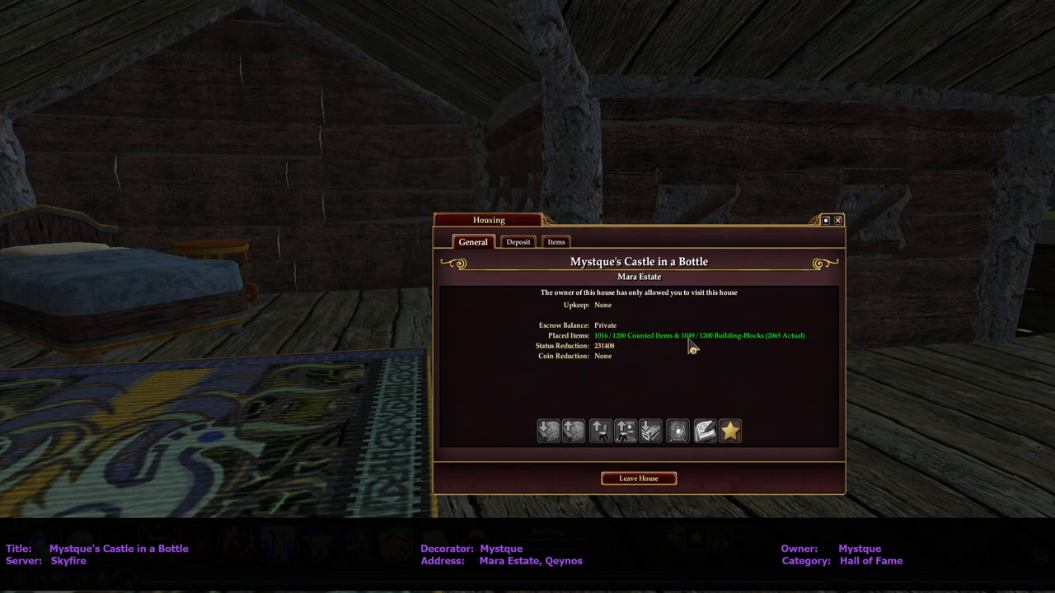
pyautogui.moveTo(837, 221)
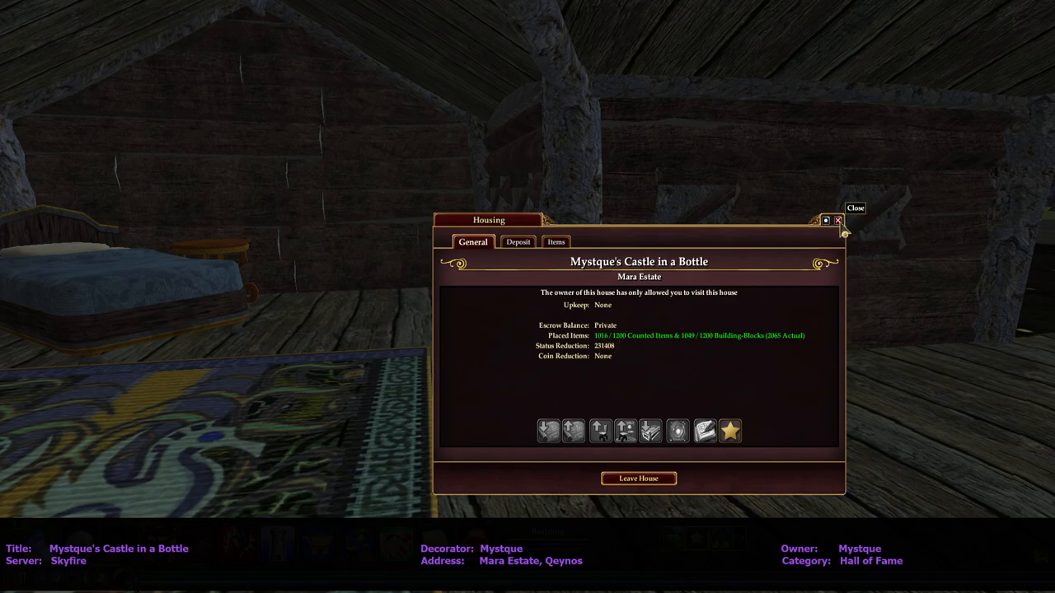
# Step: Dismiss house details, examine the Golden Banquet Soup Tureen on the table, then close its window
pyautogui.click(838, 221)
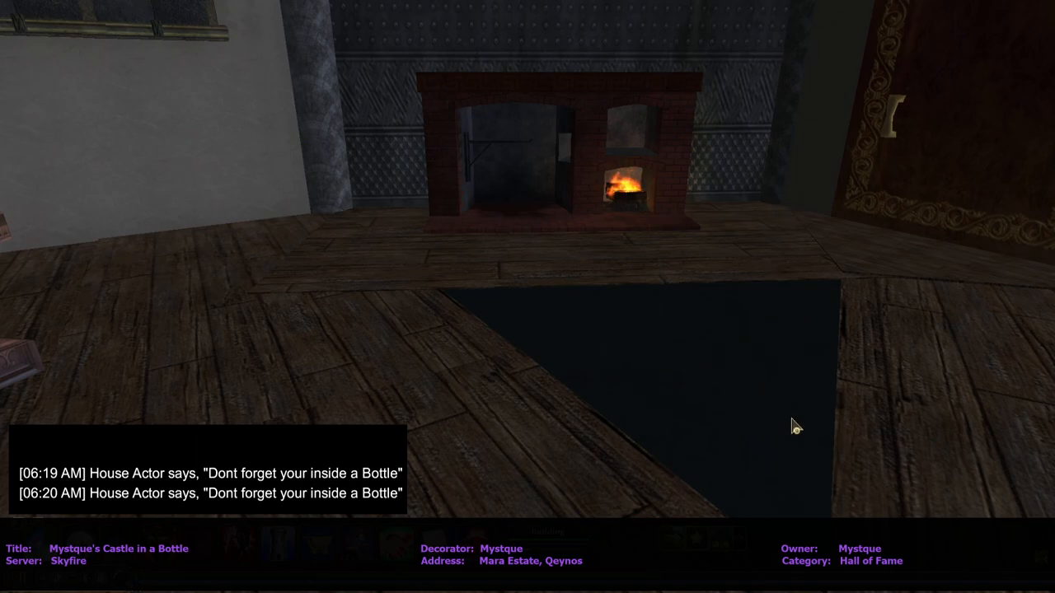
pyautogui.moveTo(786, 435)
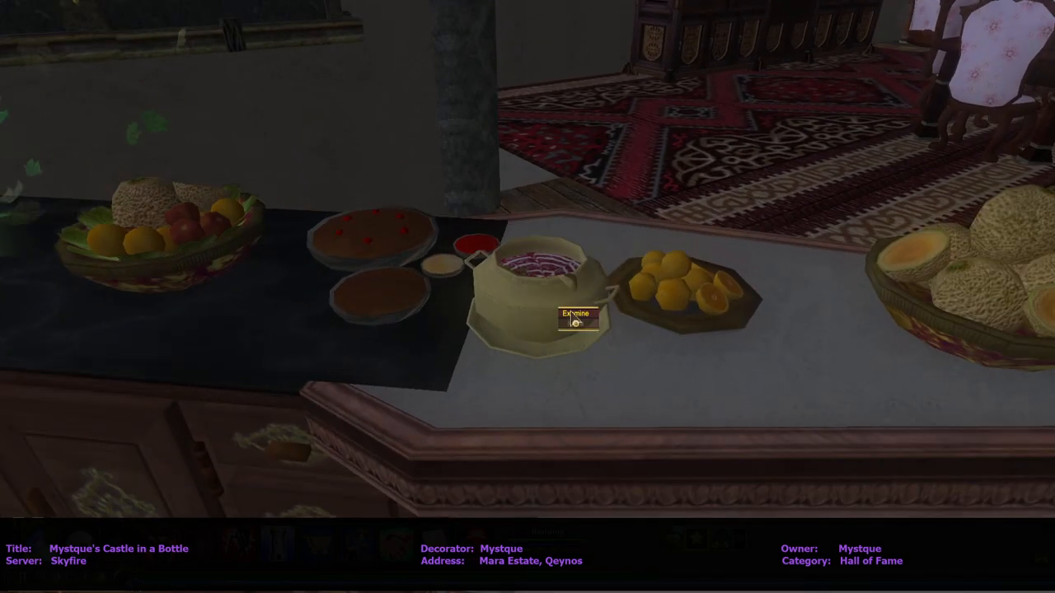
pyautogui.click(575, 320)
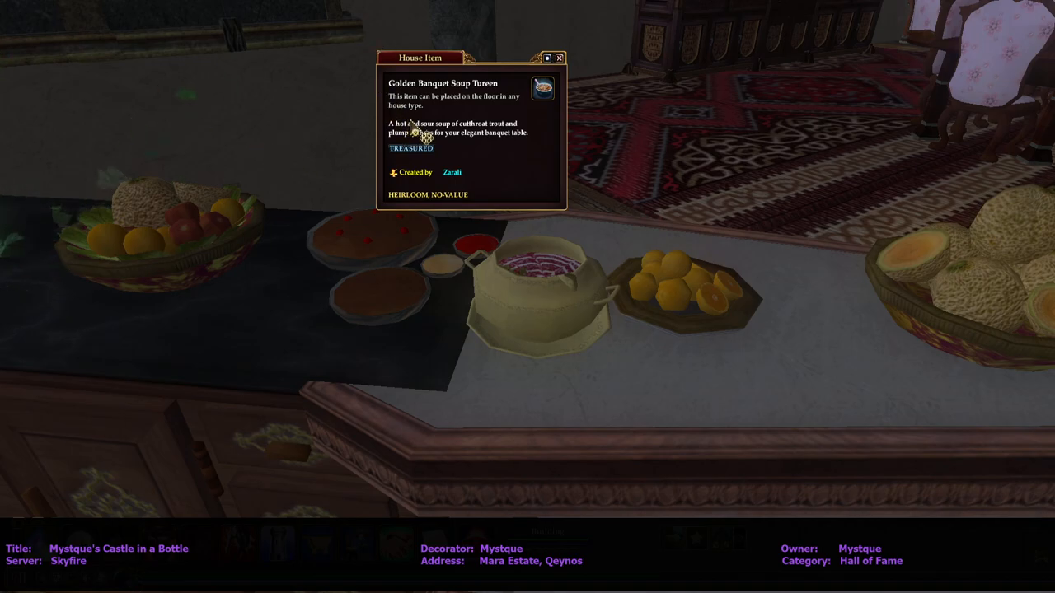
pyautogui.click(561, 58)
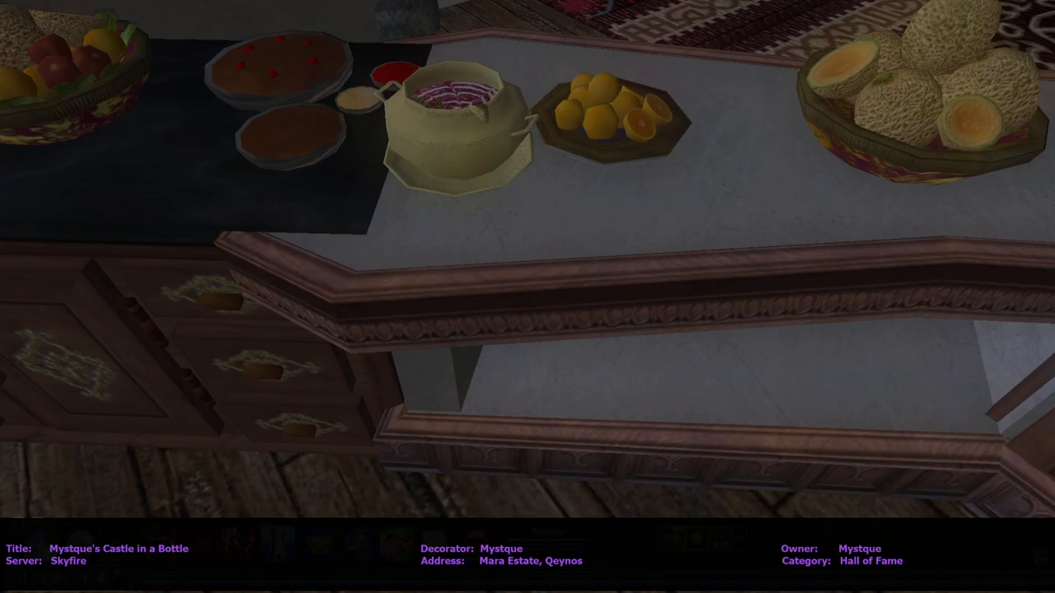
pyautogui.moveTo(474, 84)
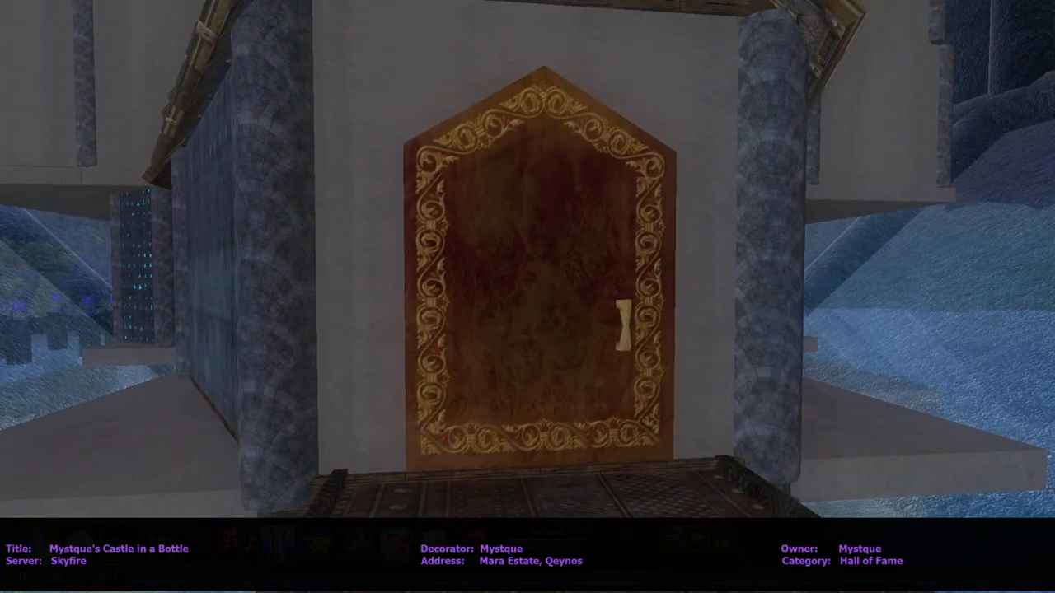
# Step: Walk through the doorway into the library toward the fireplace and house actor
pyautogui.click(623, 329)
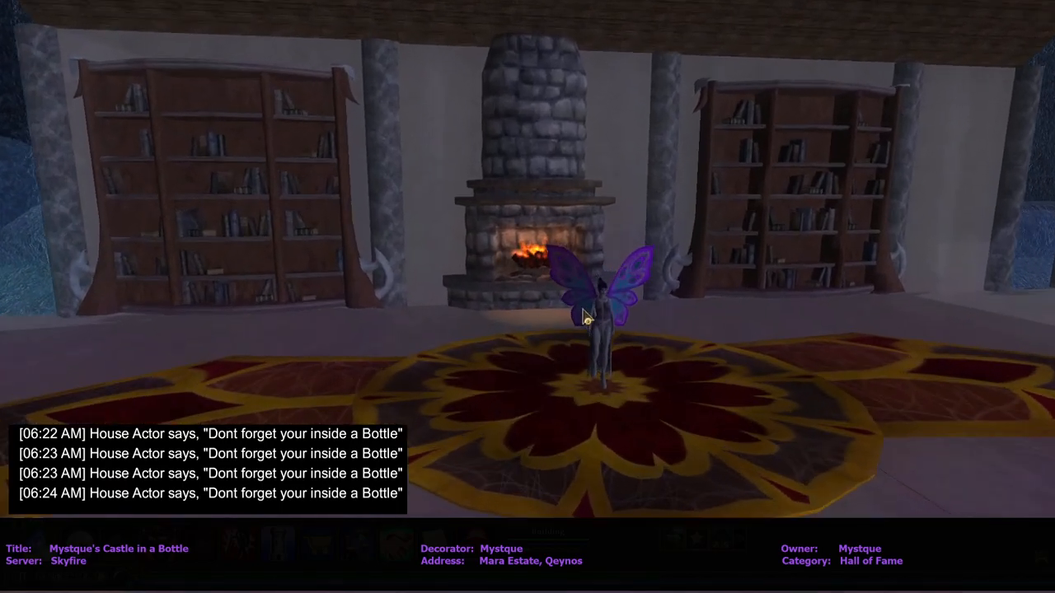
# Step: Examine the winged House Actor mannequin and close its item window
pyautogui.rightClick(597, 322)
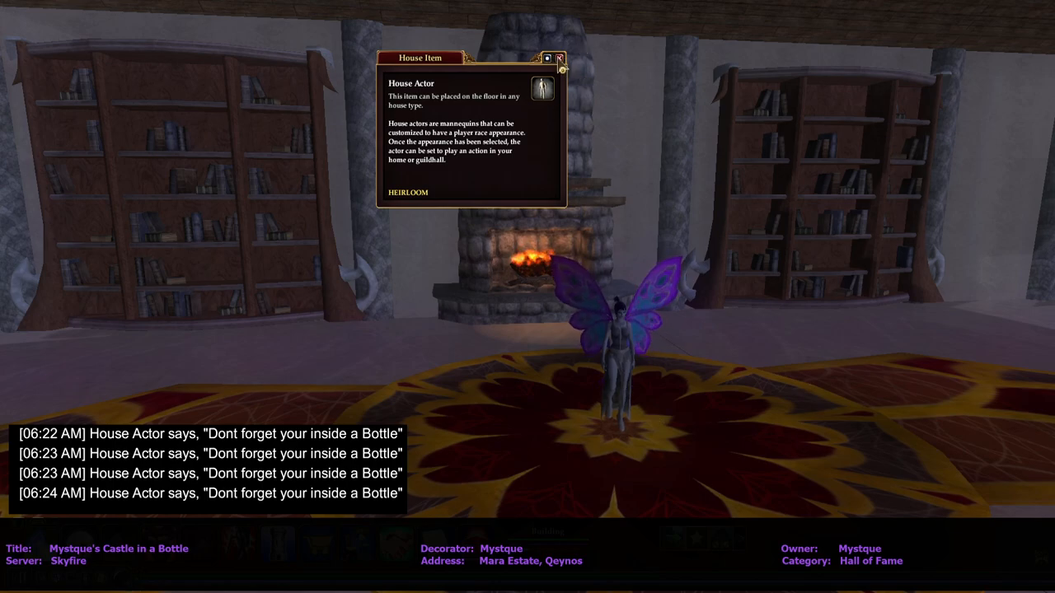
pyautogui.click(563, 56)
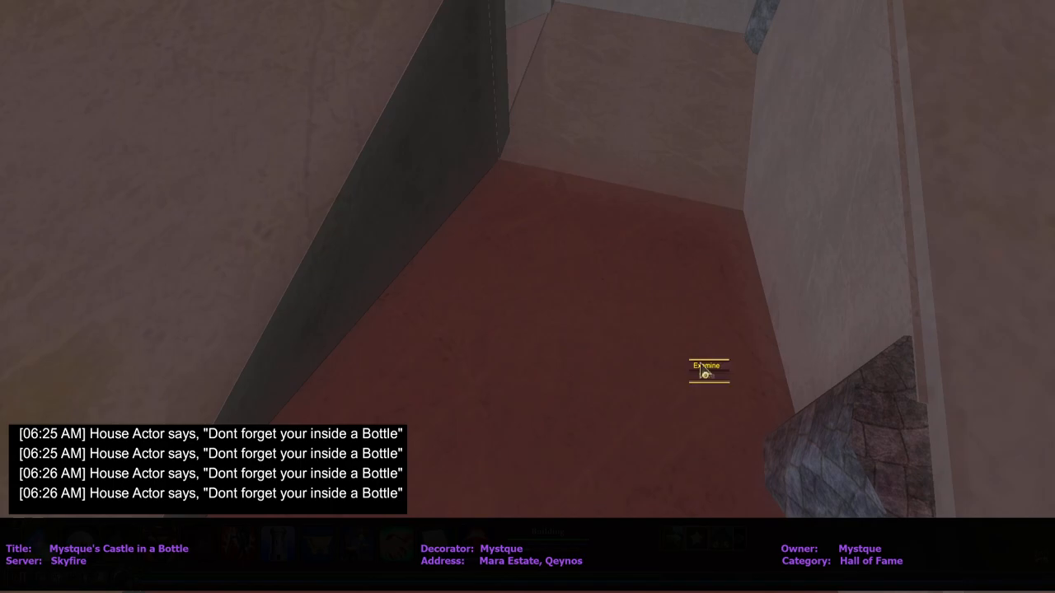
pyautogui.moveTo(580, 139)
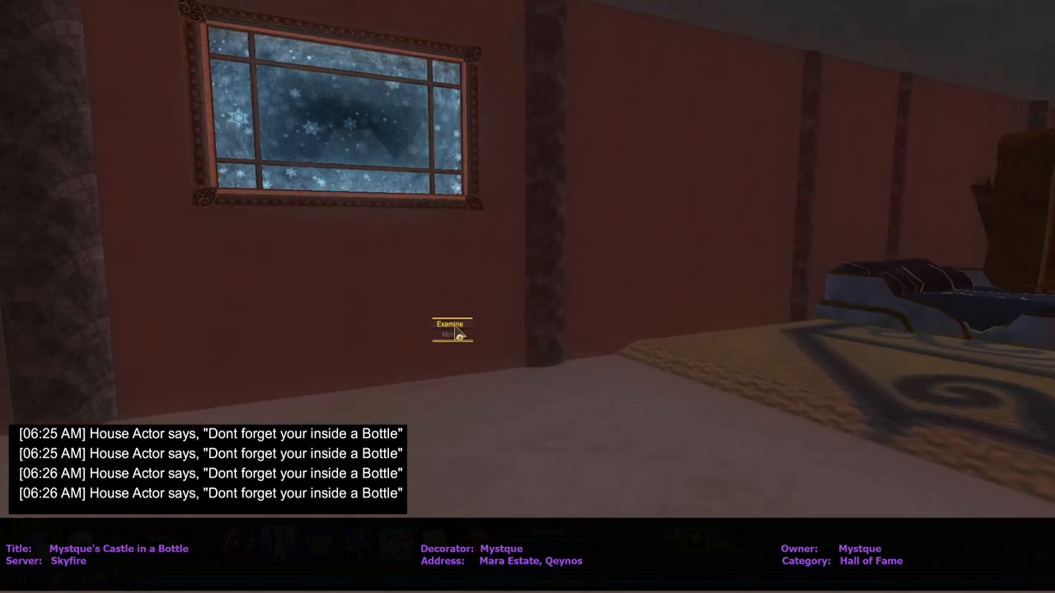
# Step: Examine the White Marble Horizontal Window Frame in Tall Divider and close its window
pyautogui.click(454, 333)
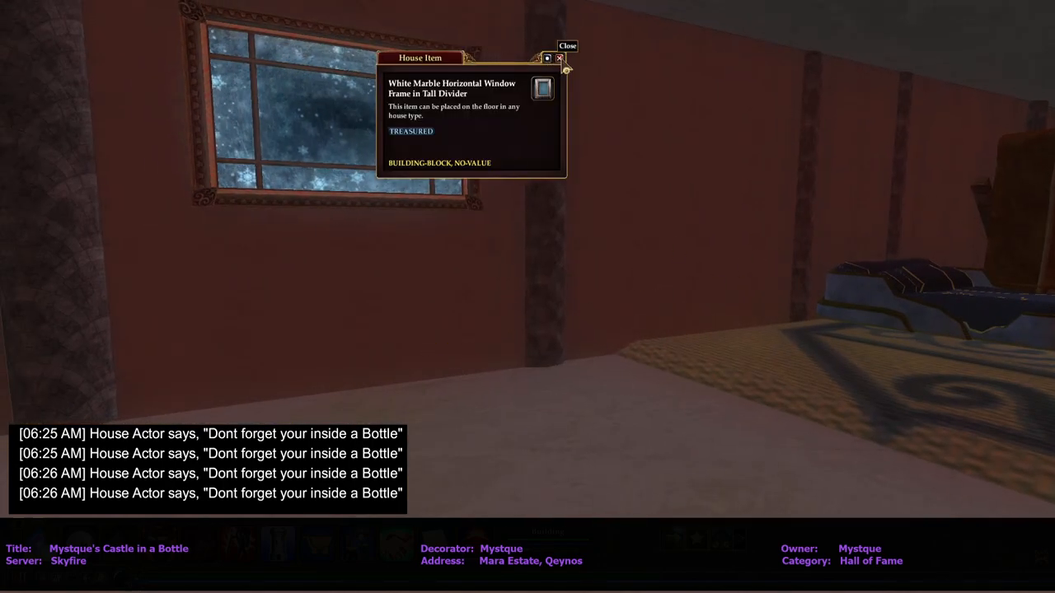
pyautogui.click(558, 56)
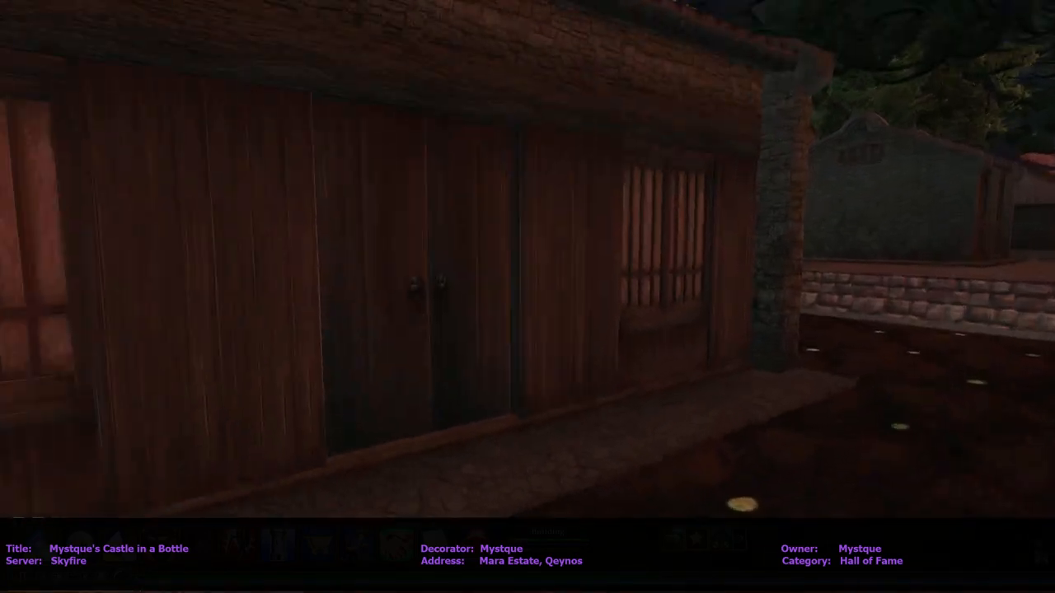
# Step: Head outside toward the dark wooden outbuilding by the stone wall
pyautogui.click(425, 293)
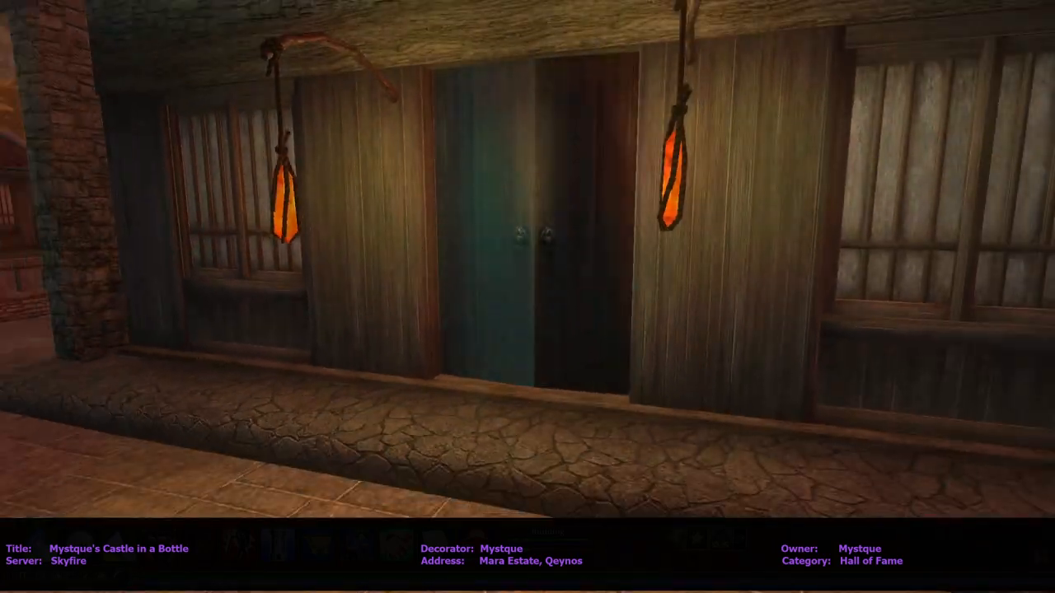
# Step: Move up to the outbuilding's lantern-lit double doors
pyautogui.click(528, 239)
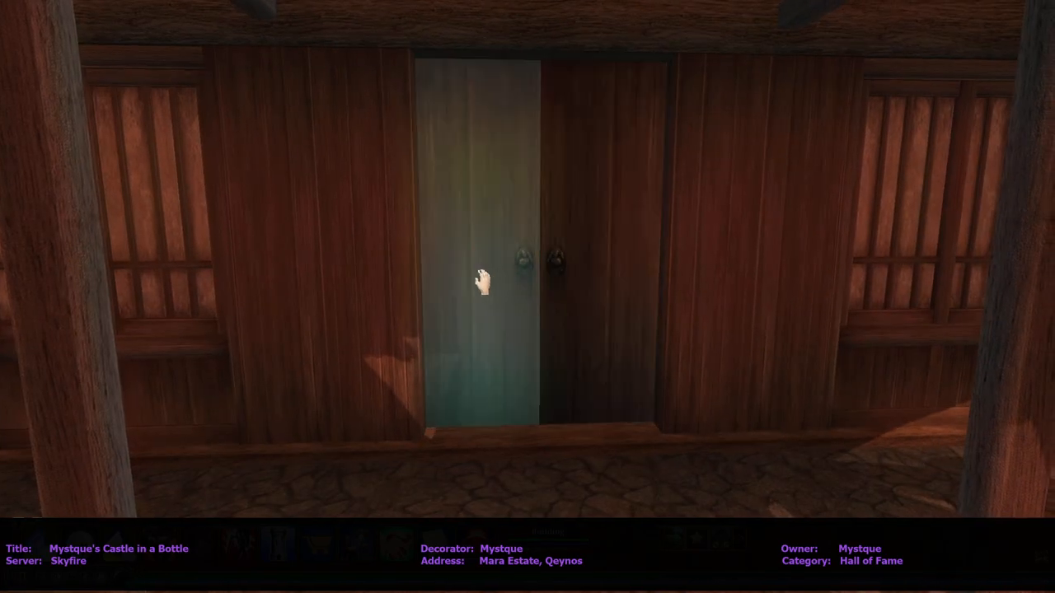
# Step: Open the outbuilding's double doors to peek inside, then step out toward the stone barns
pyautogui.click(482, 280)
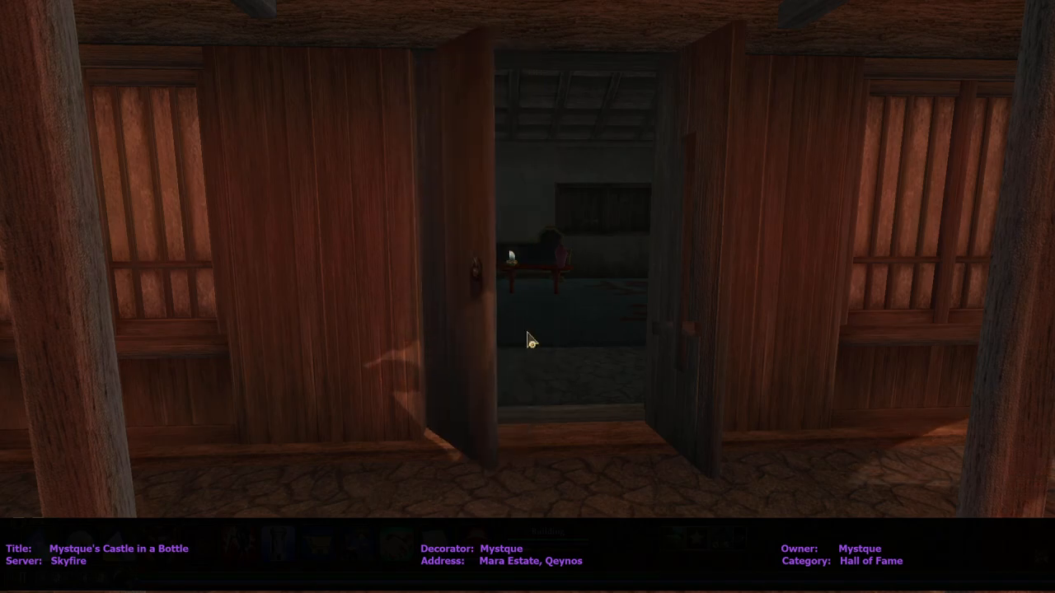
pyautogui.moveTo(530, 346)
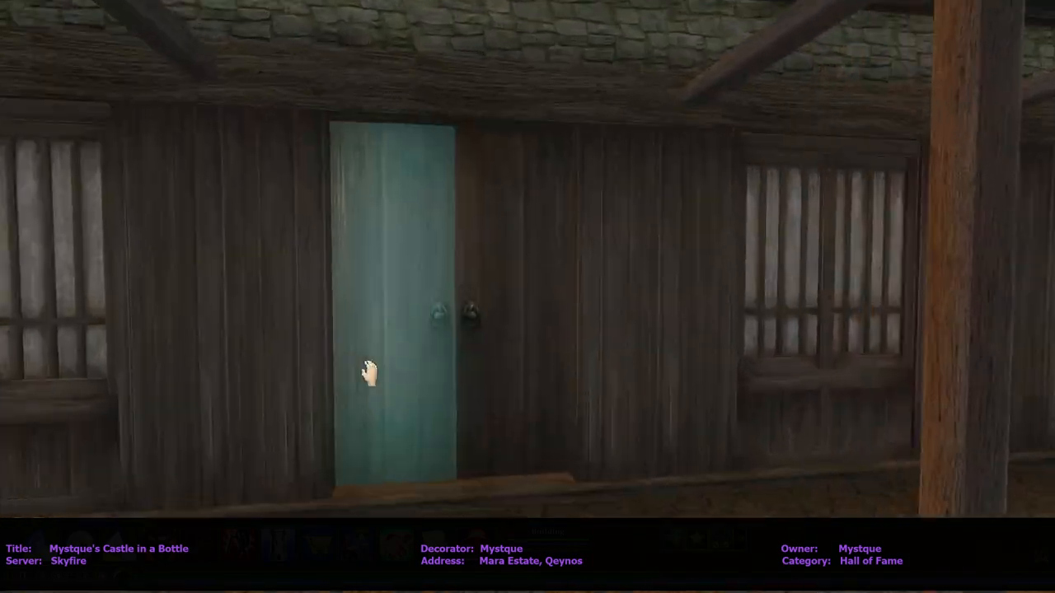
pyautogui.click(369, 383)
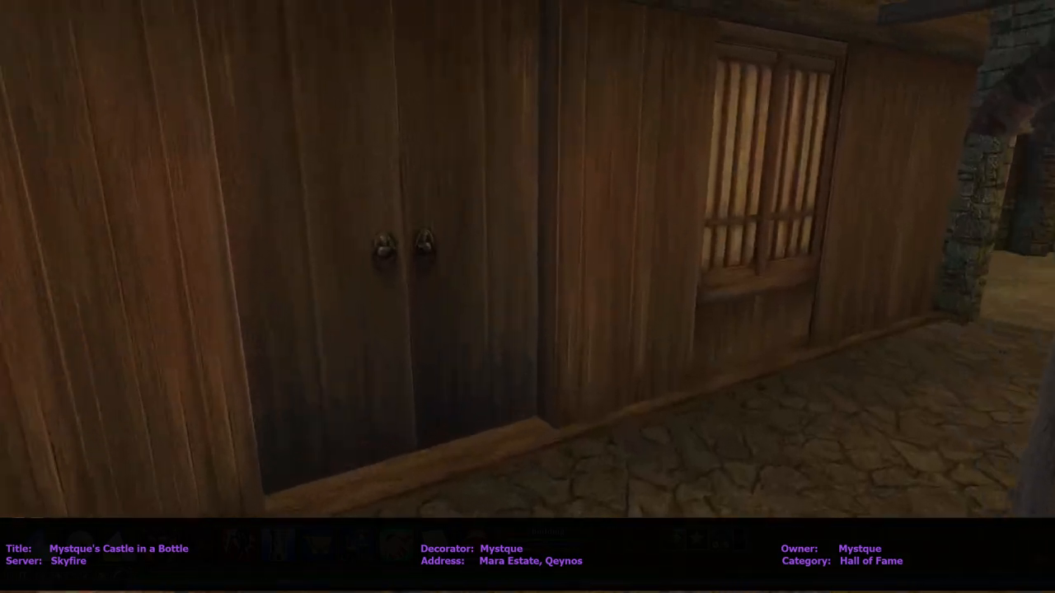
pyautogui.click(387, 248)
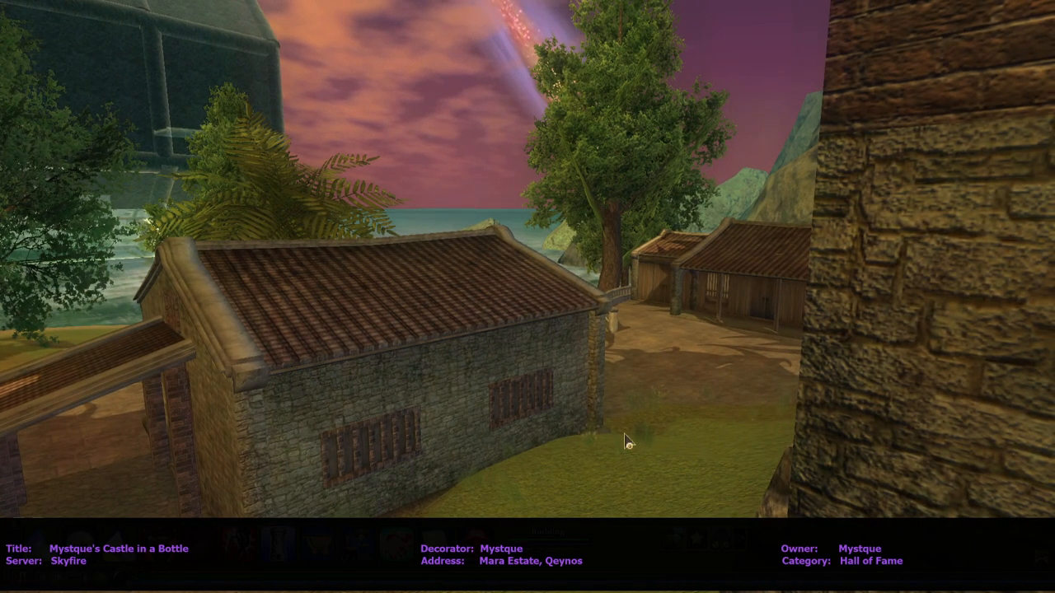
# Step: Take an Enduring Second Breakfast Tea from the 'Refresh yourself' table and open the door out
pyautogui.moveTo(627, 441); pyautogui.dragTo(656, 383)
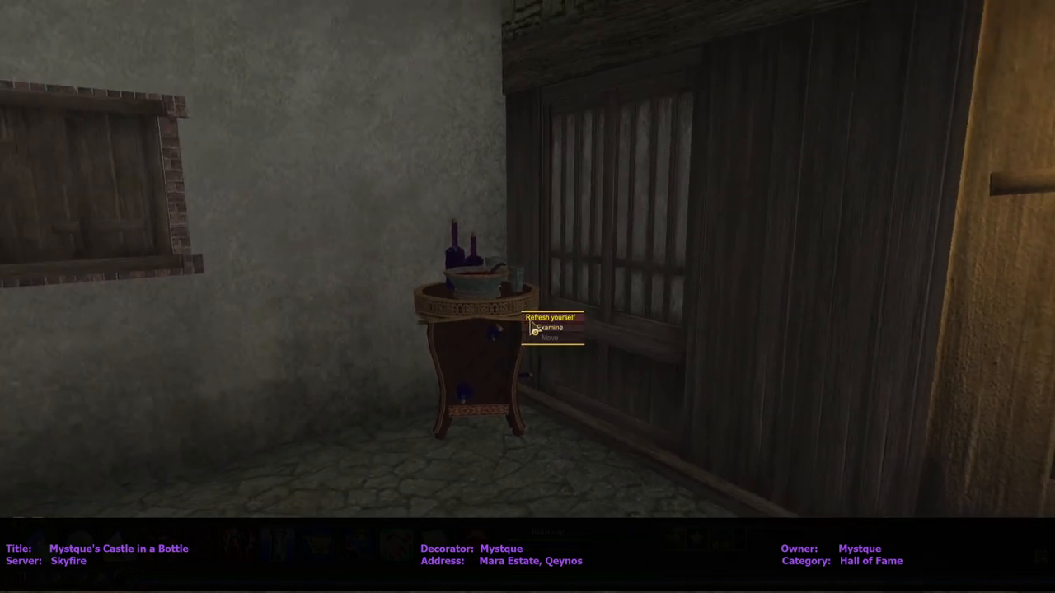
pyautogui.click(550, 316)
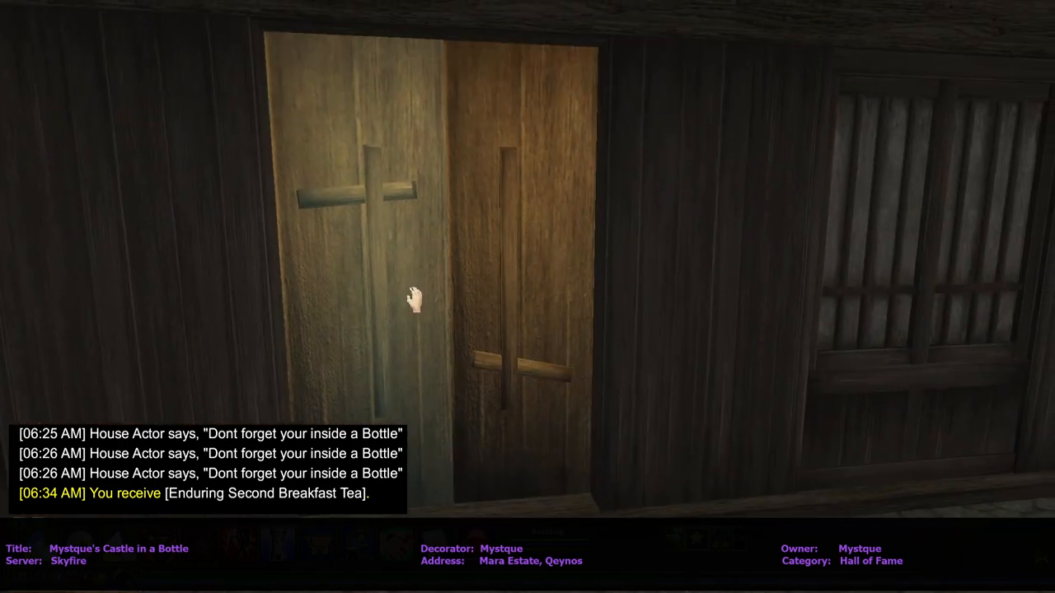
pyautogui.click(414, 303)
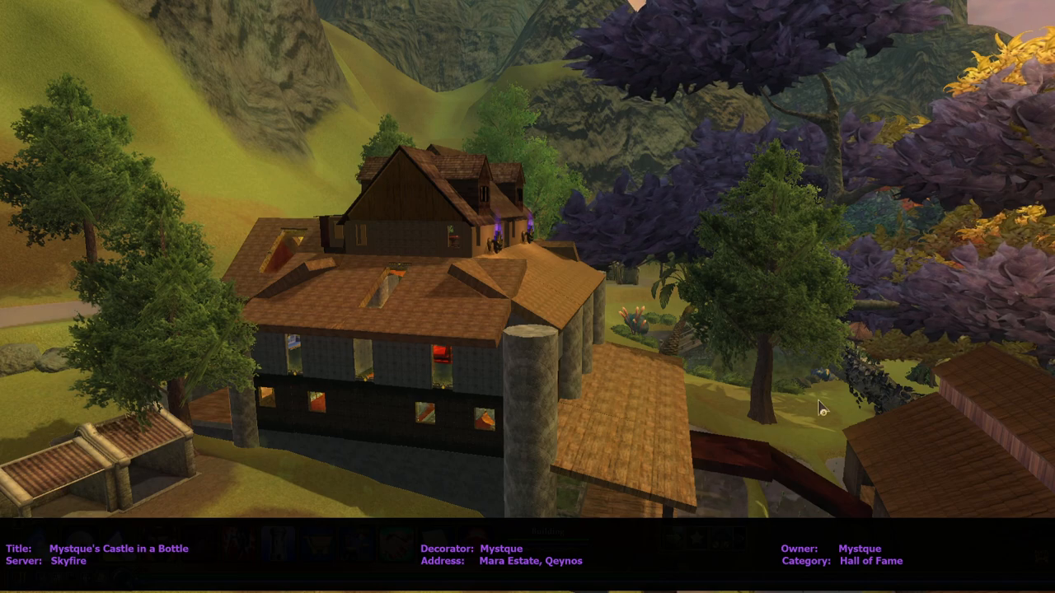
pyautogui.moveTo(486, 314)
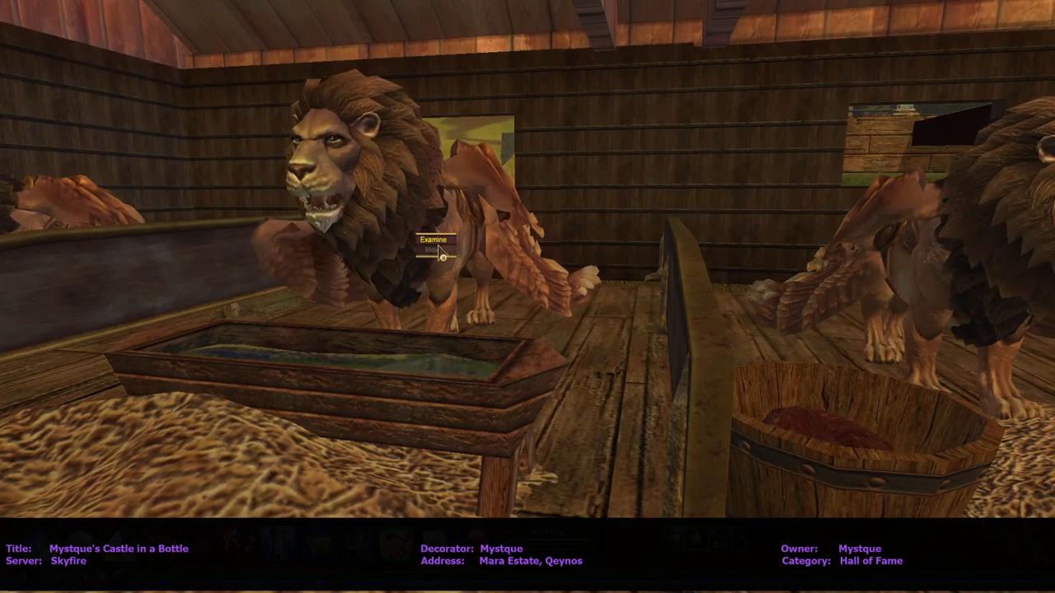
# Step: Examine one of the winged lion mounts in the barn stalls
pyautogui.click(435, 239)
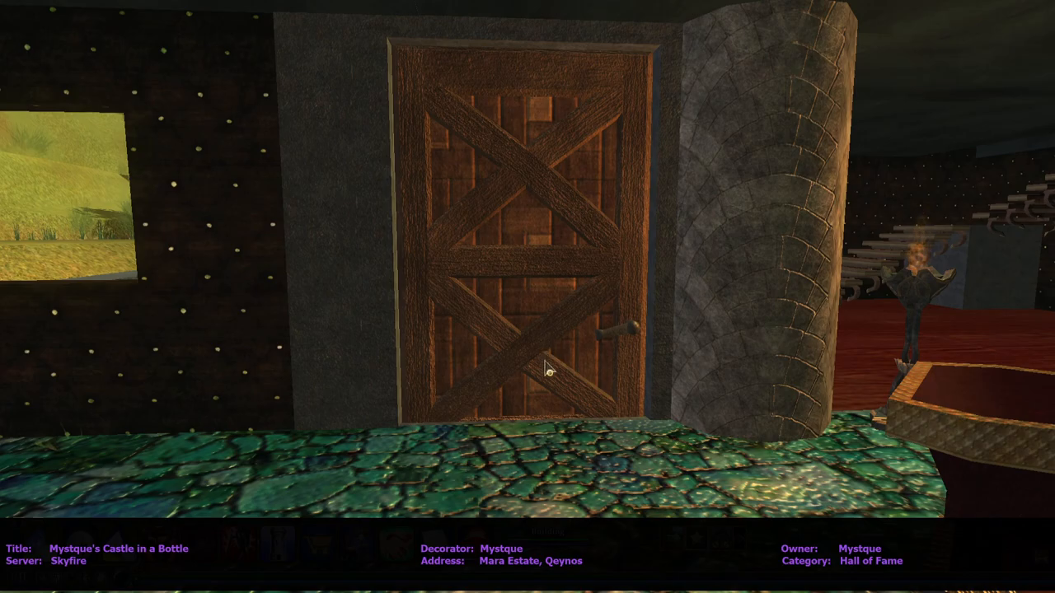
# Step: Open the cross-braced wooden plank door into the next room
pyautogui.click(547, 376)
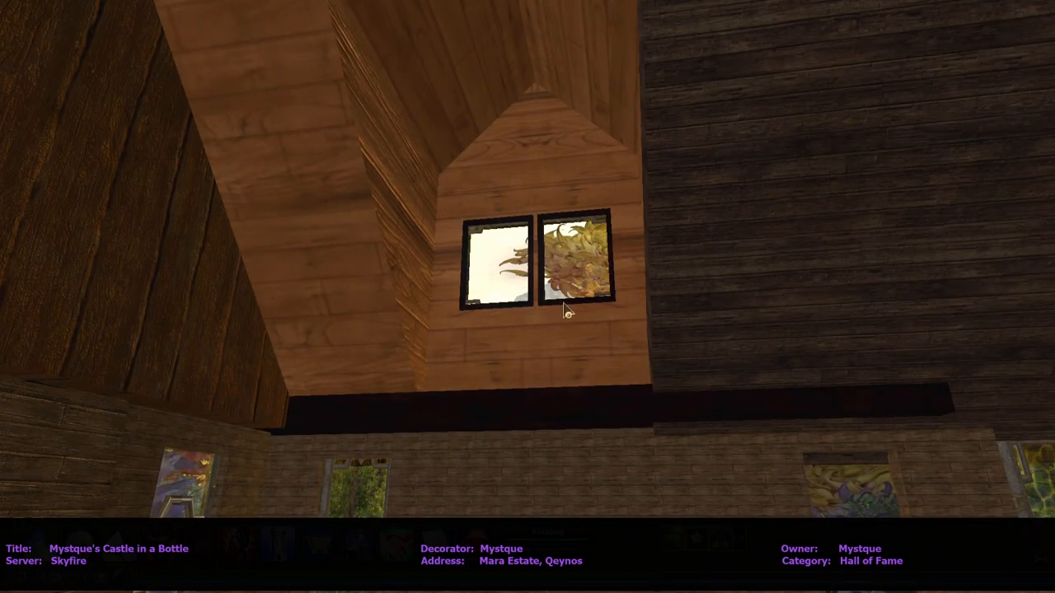
# Step: Preview the attic window decoration in the Dressing Room, then dismiss the preview
pyautogui.click(567, 310)
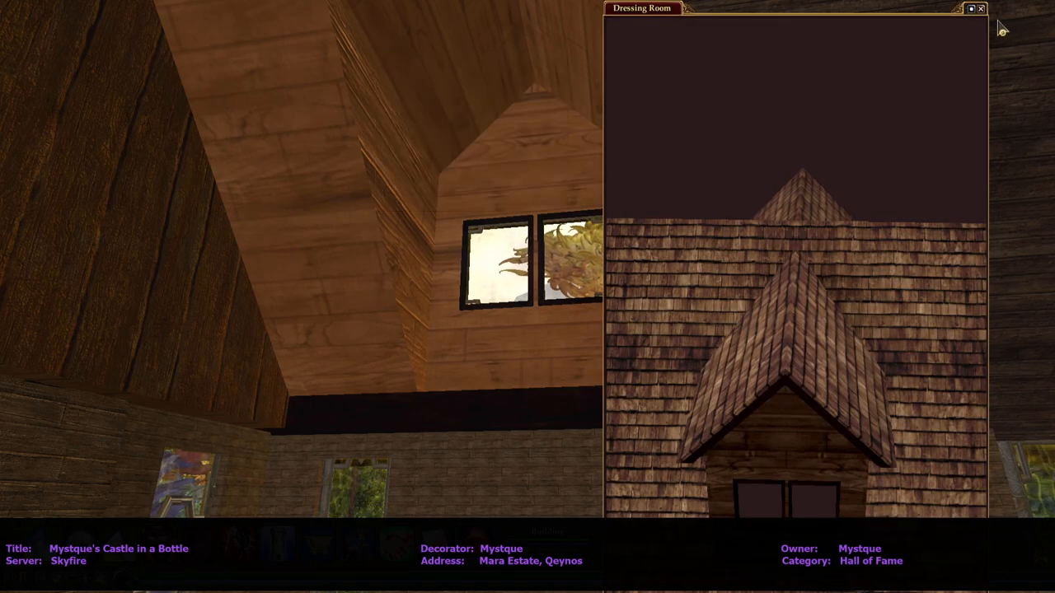
pyautogui.click(980, 9)
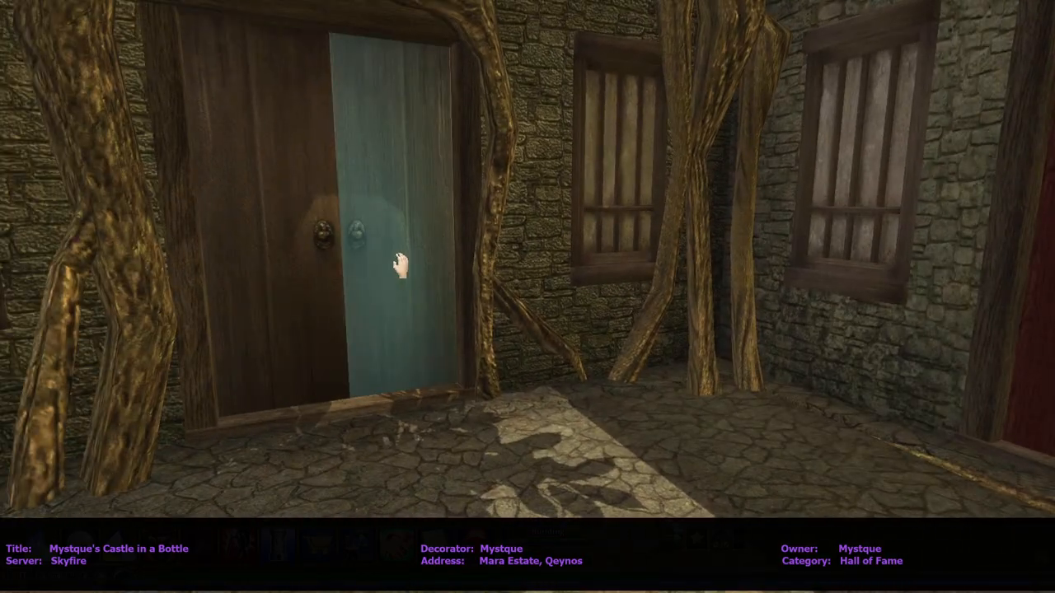
# Step: Open the wooden door set among the tree roots in the stone-walled room
pyautogui.click(395, 262)
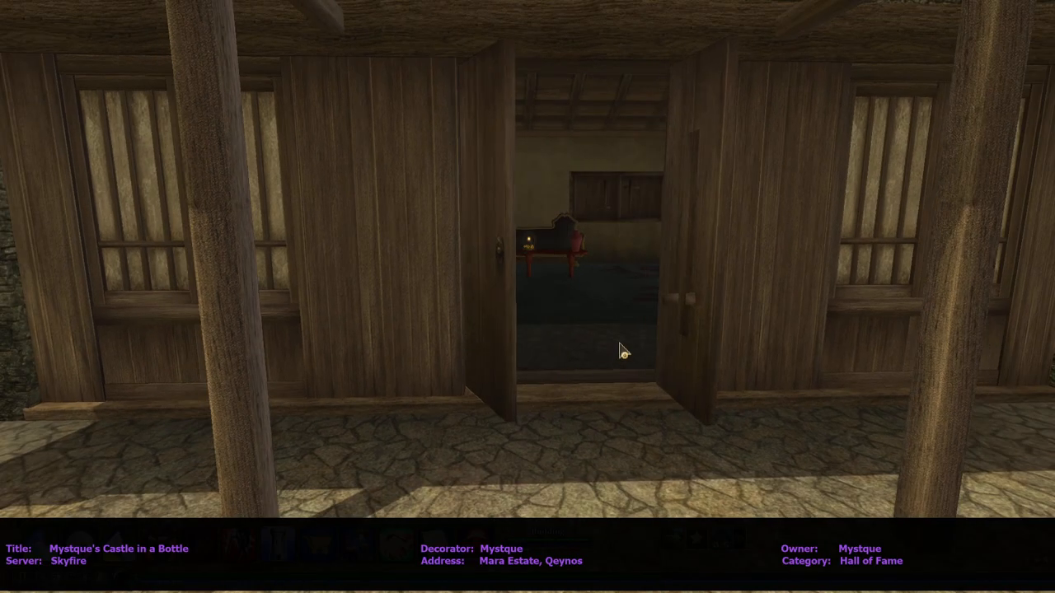
pyautogui.moveTo(623, 349)
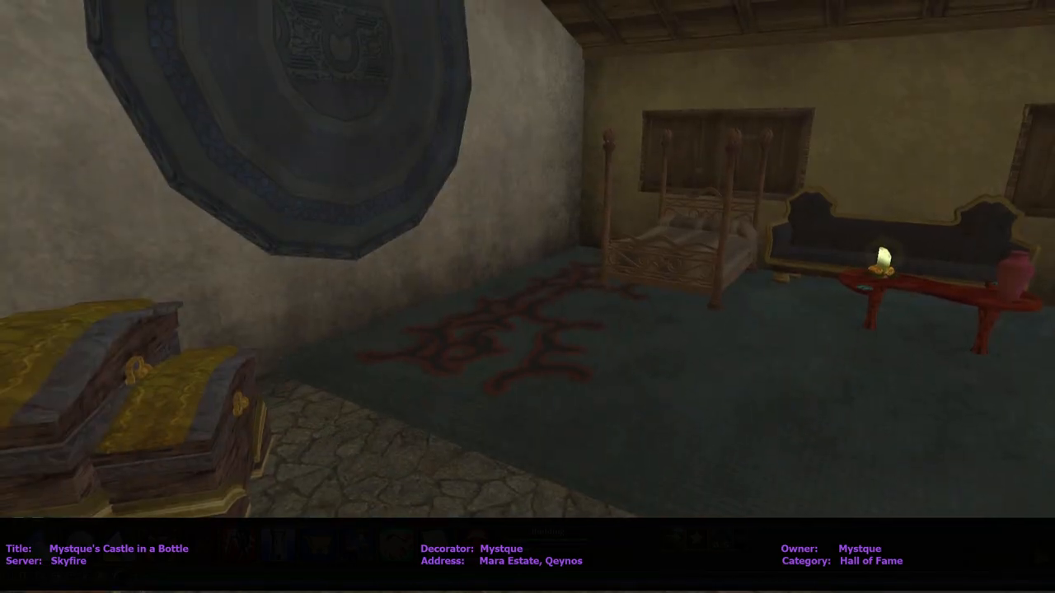